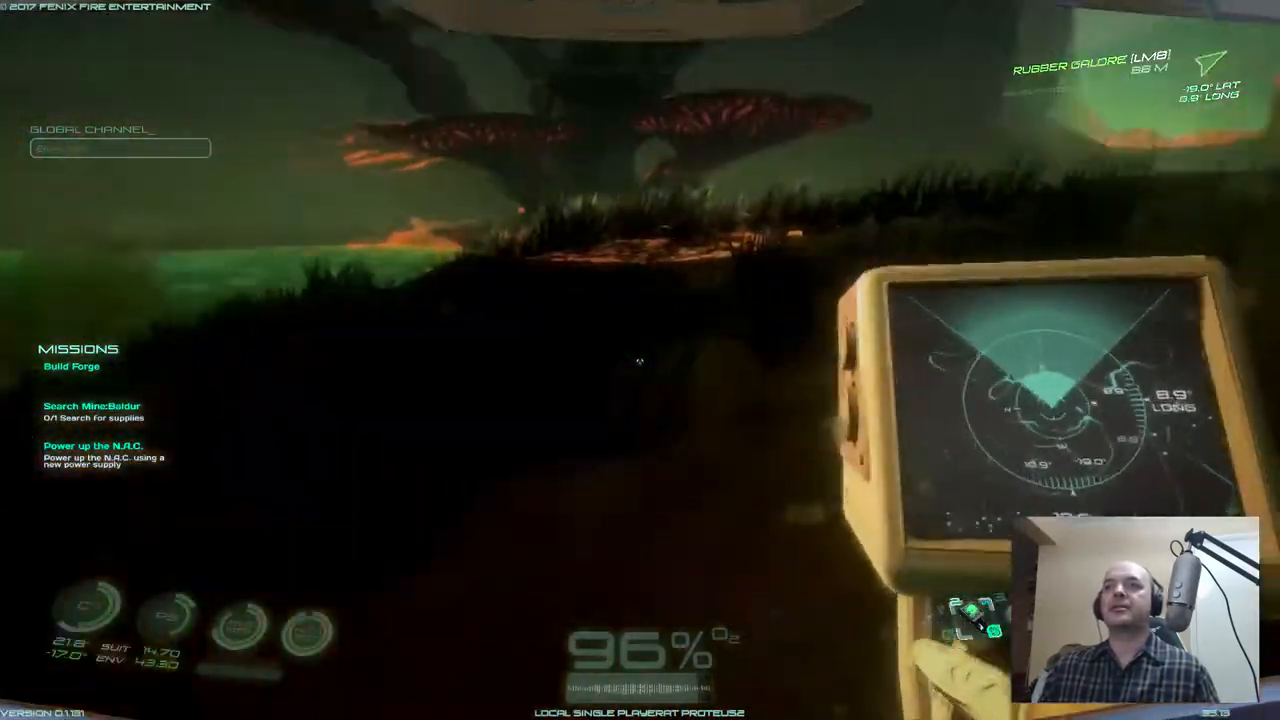
{"action": "mouse_move", "coordinate": [640, 360]}
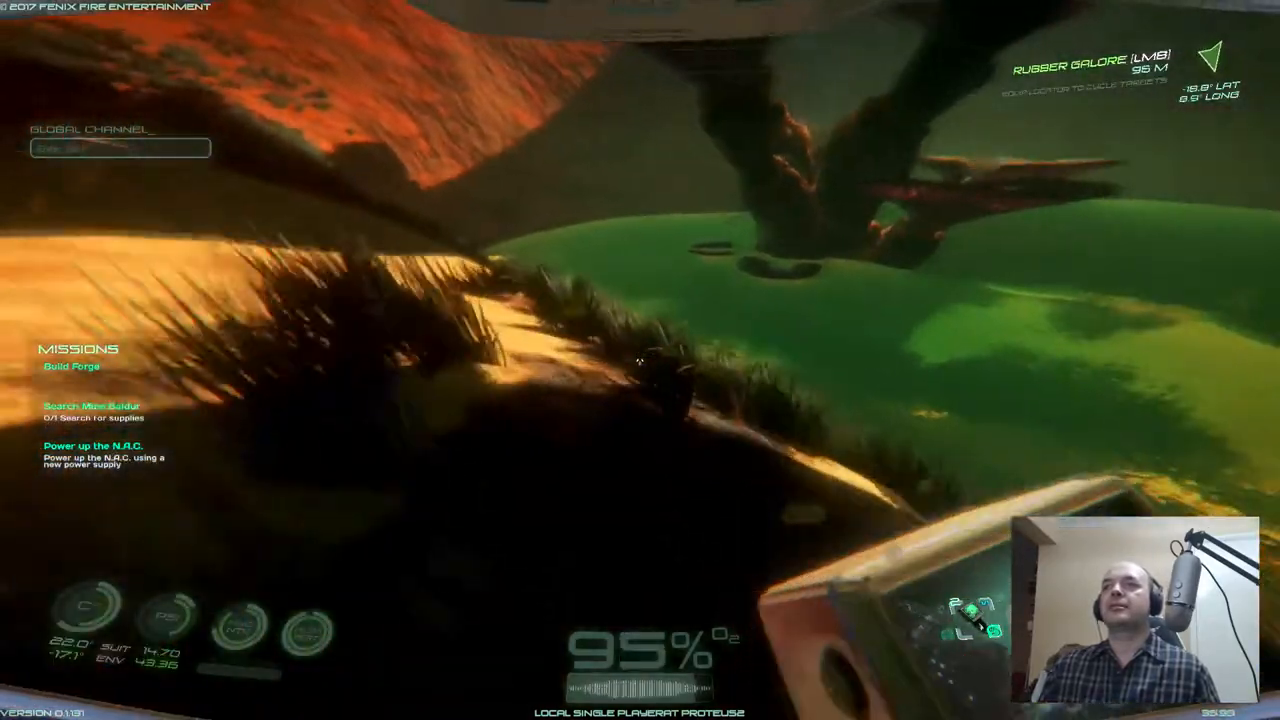